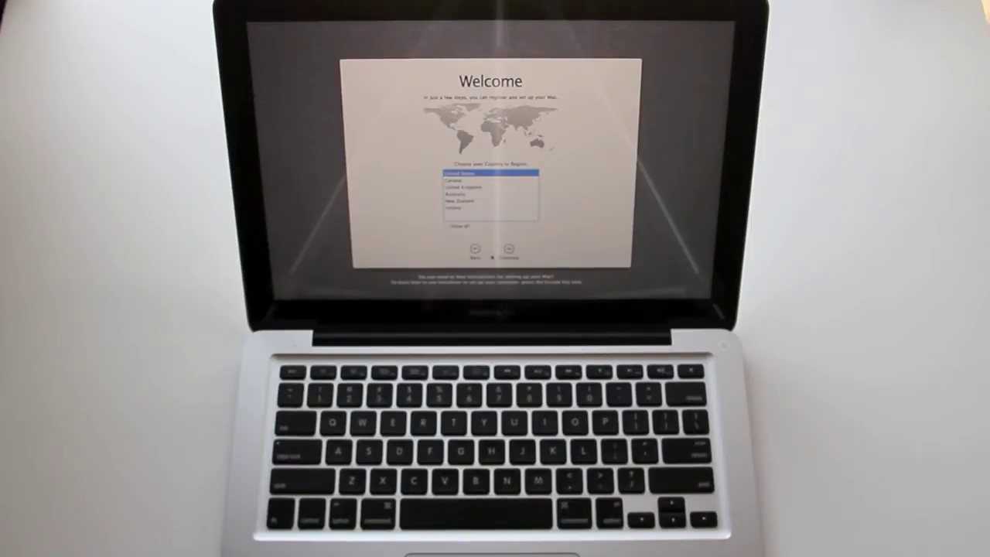
Keep the selected country or region and continue to the keyboard layout screen.
left_click(504, 252)
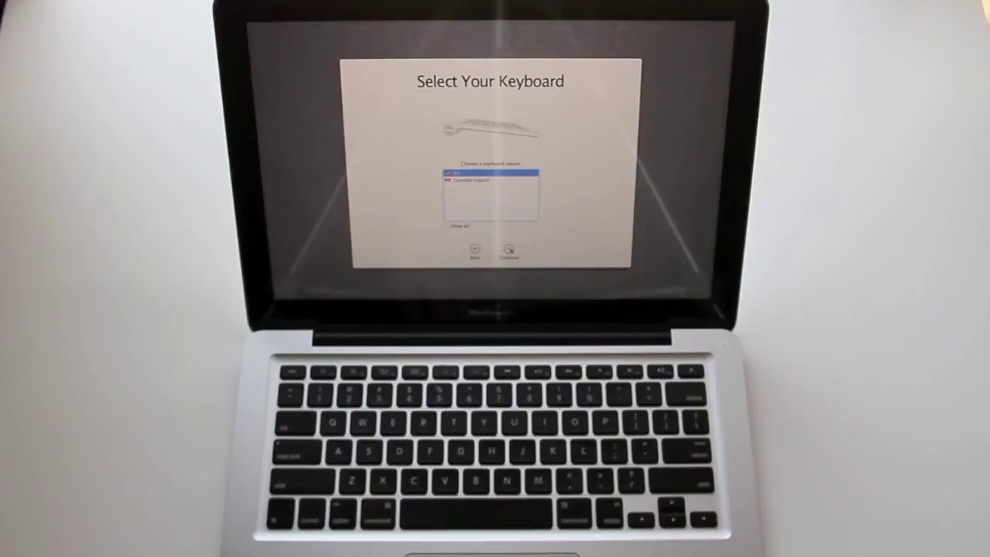
left_click(508, 253)
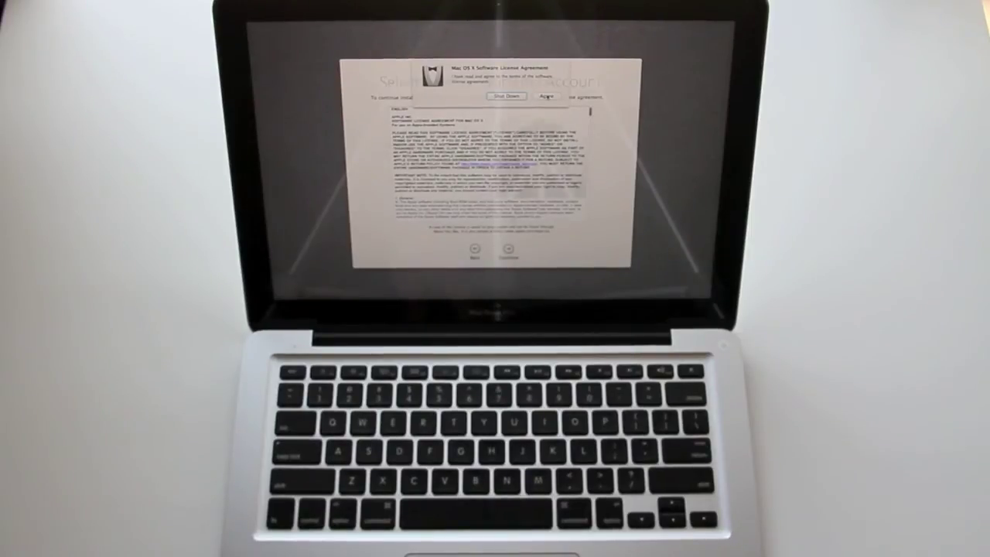
Agree to the macOS software license and proceed to the account picture screen.
left_click(545, 99)
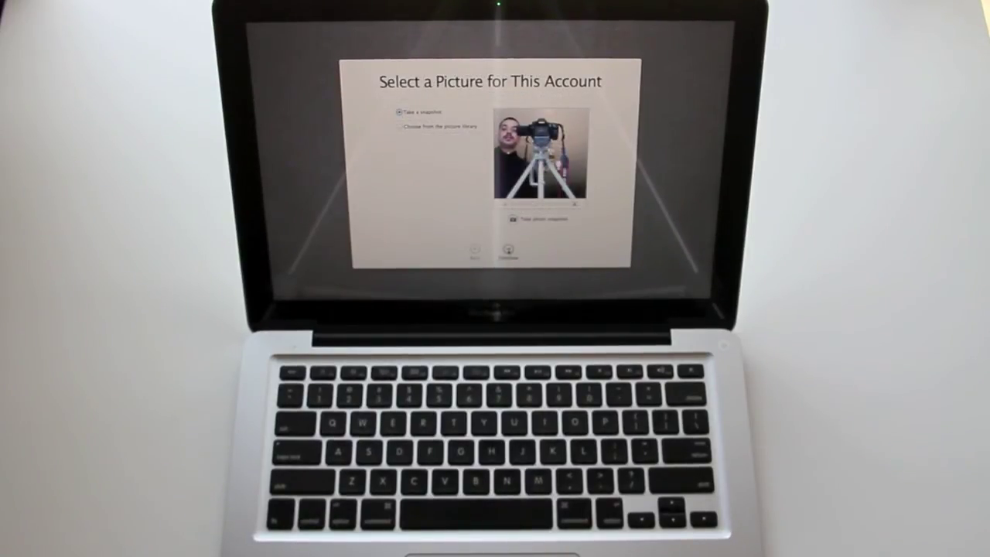